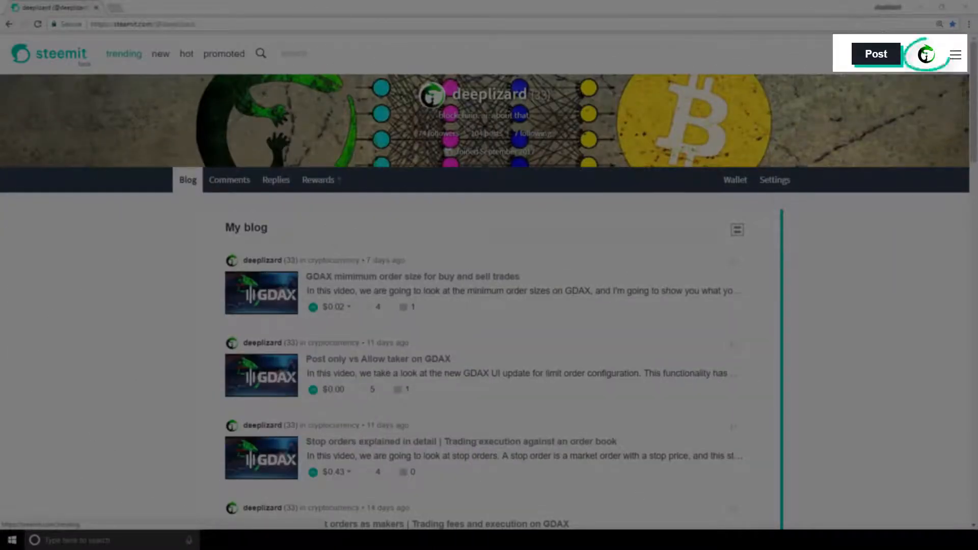
# Step: Open the account's Wallet from the profile avatar menu
pyautogui.click(926, 53)
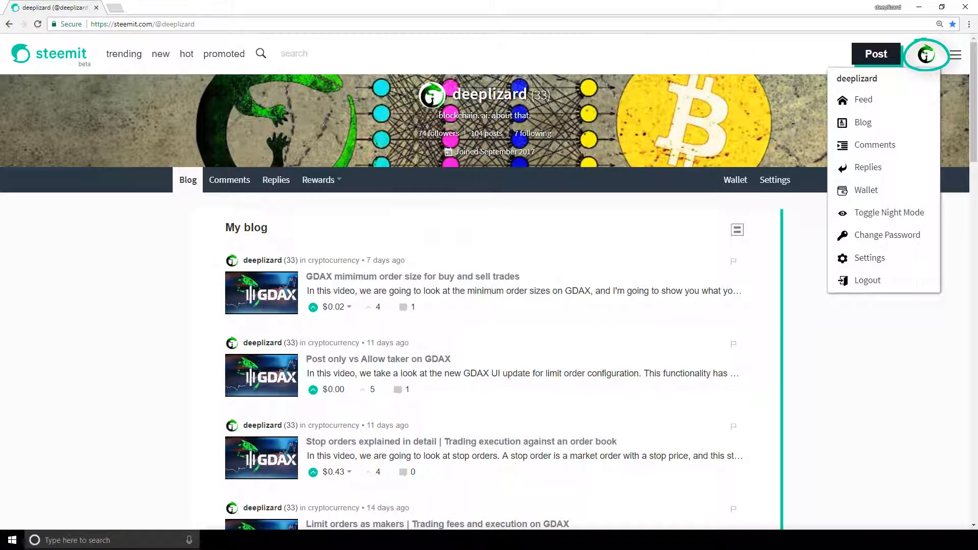
pyautogui.click(867, 189)
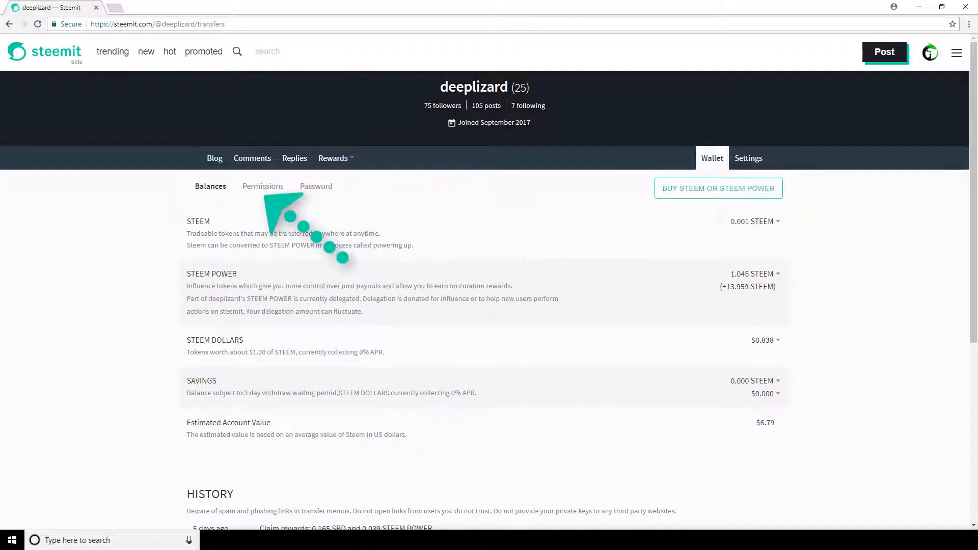
# Step: Switch the wallet to the Permissions tab to list the public keys
pyautogui.click(263, 185)
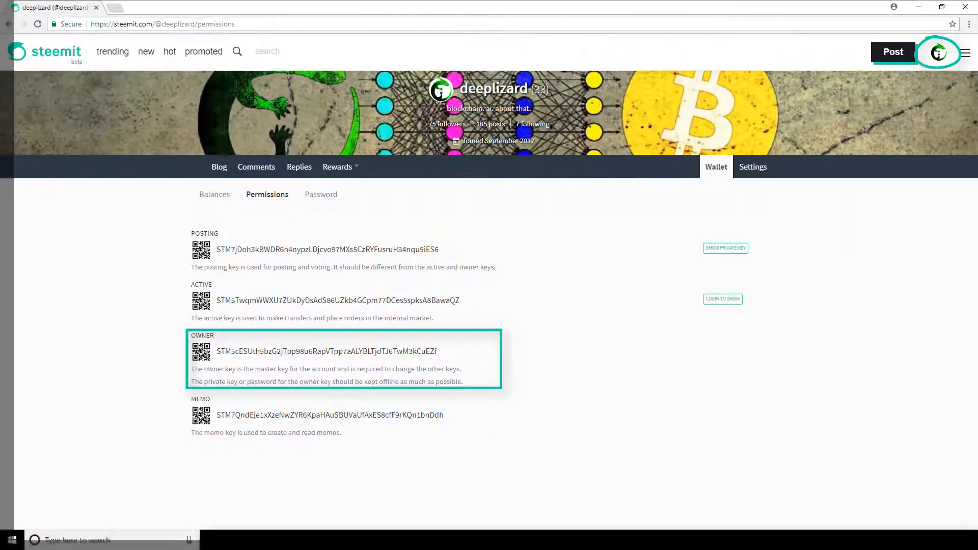
pyautogui.click(937, 52)
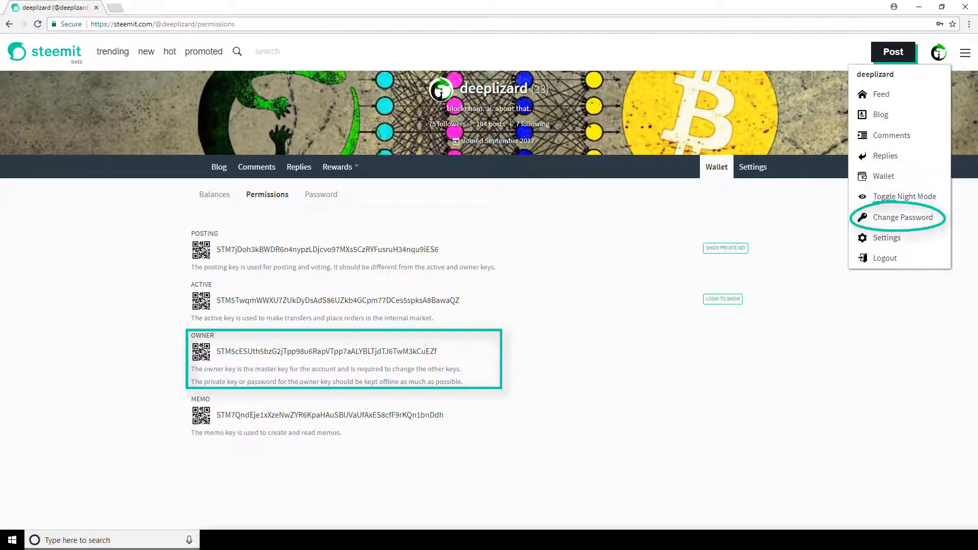
pyautogui.click(901, 217)
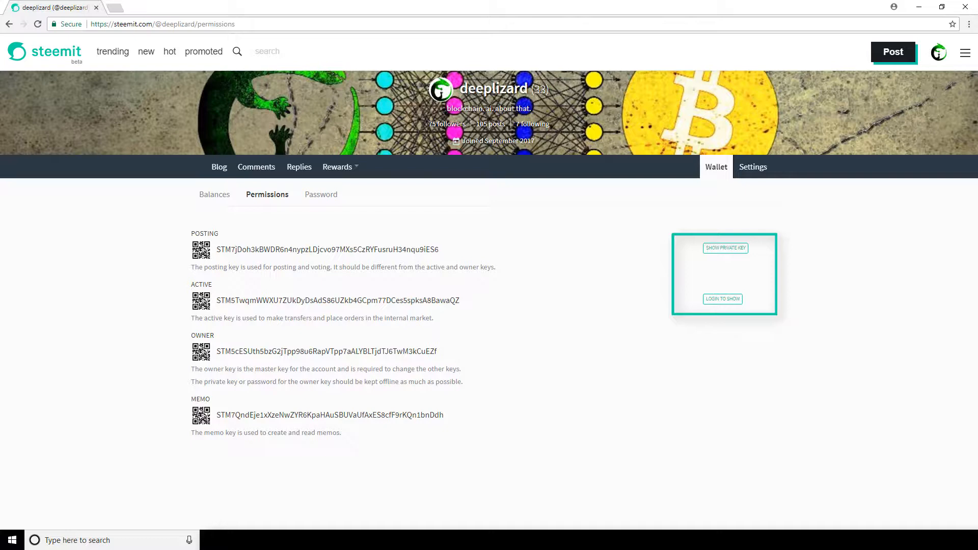
# Step: Request the active private key and focus the login dialog's Password or WIF field
pyautogui.click(722, 299)
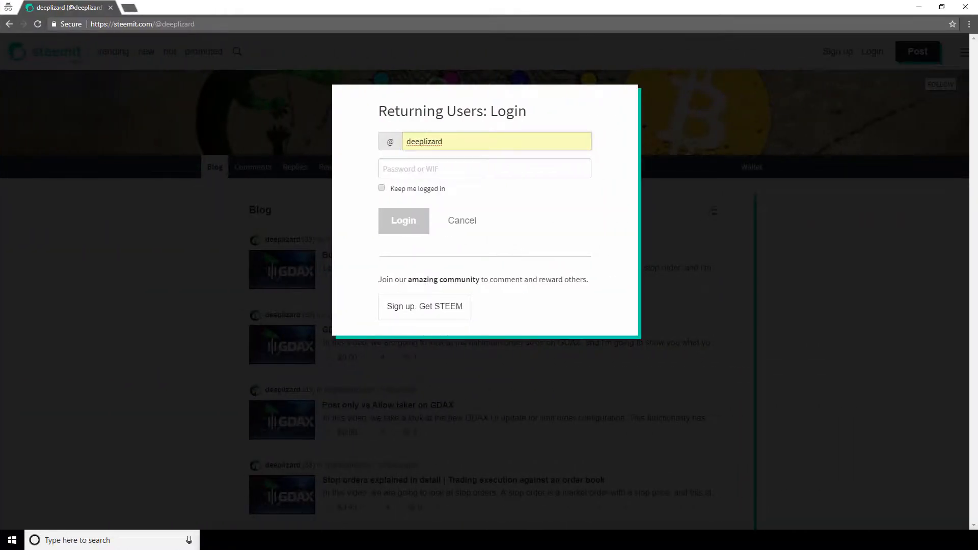
pyautogui.click(484, 168)
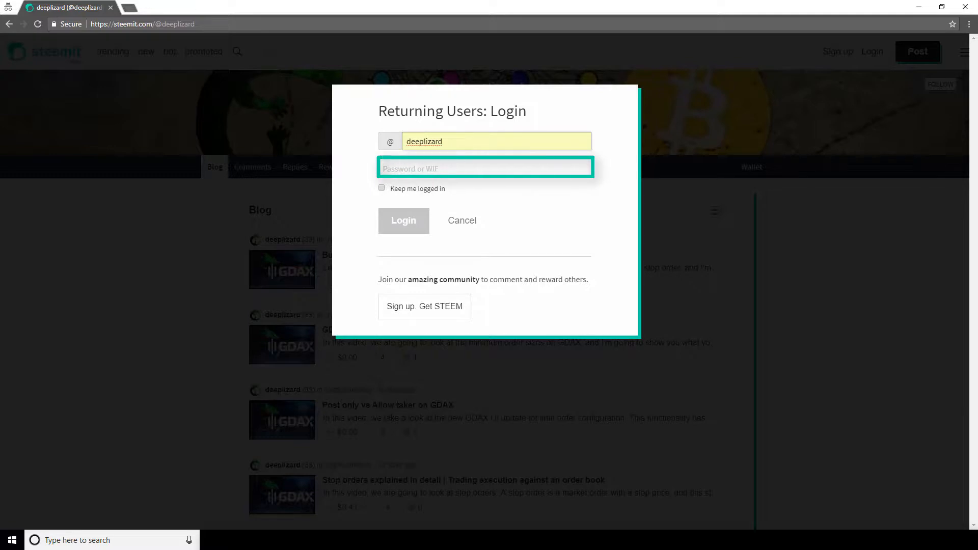